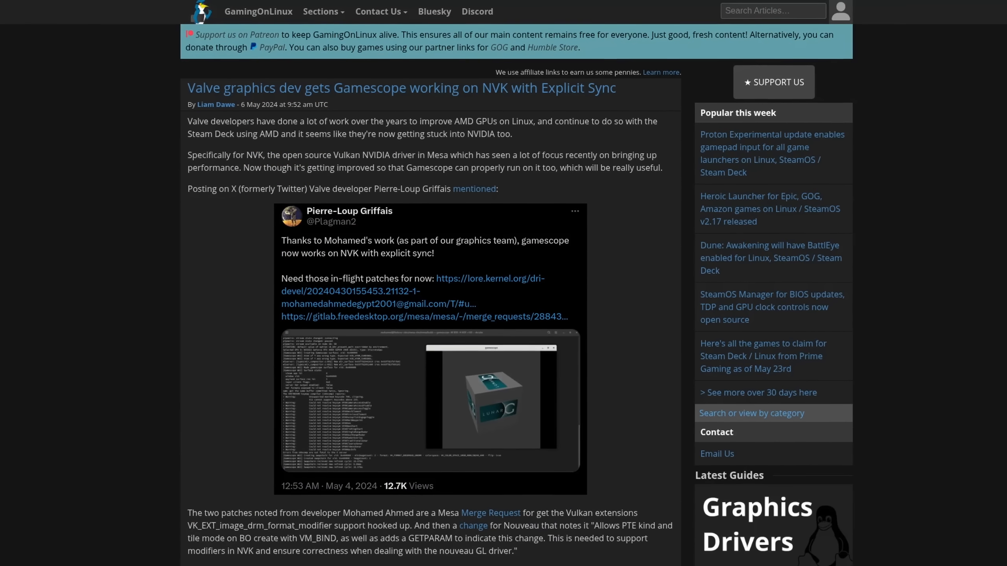
- Scroll the Bazzite 'Installing and Managing Applications' docs down to the software-install video showcase
scroll(down, 3)
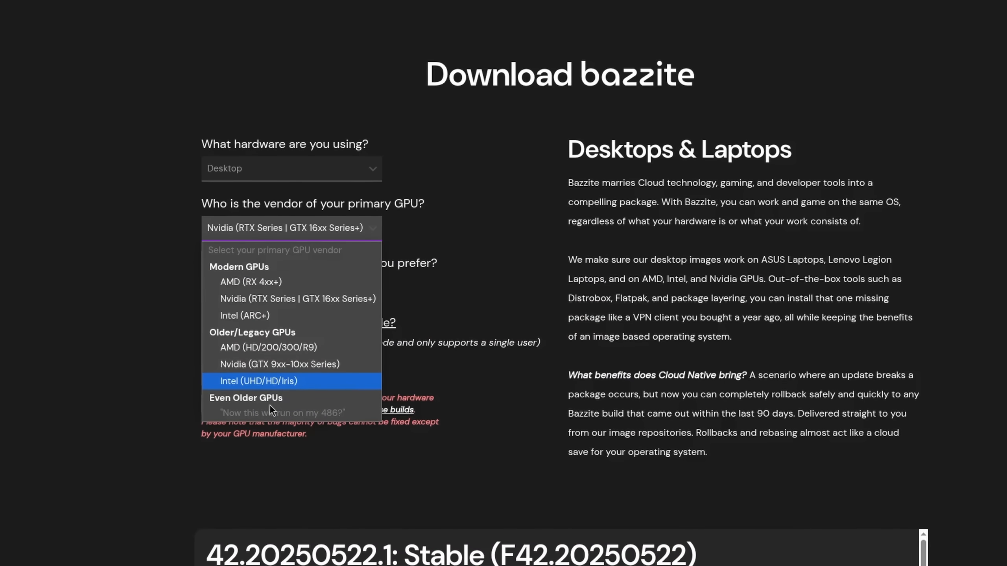
mouse_move(279, 365)
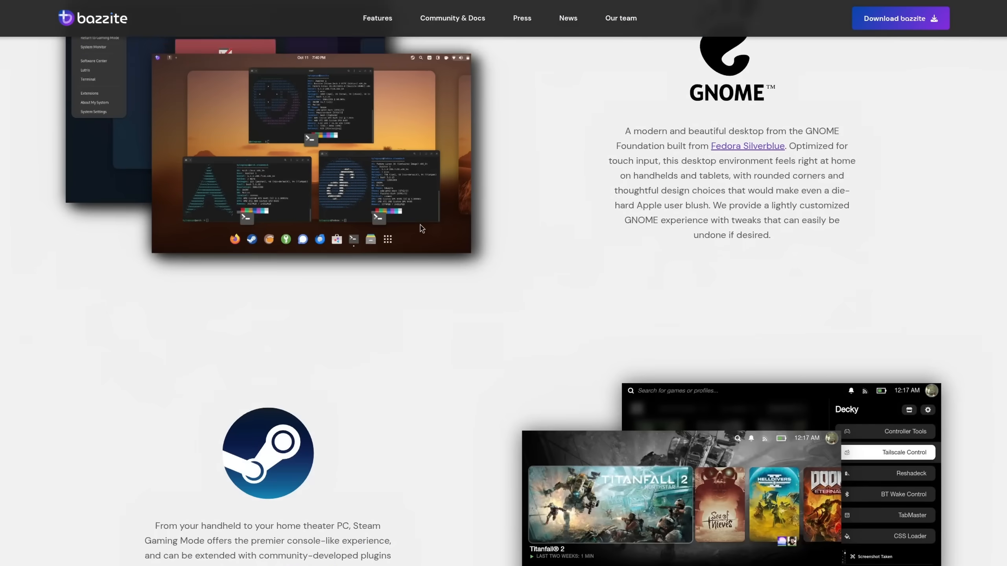
scroll(down, 3)
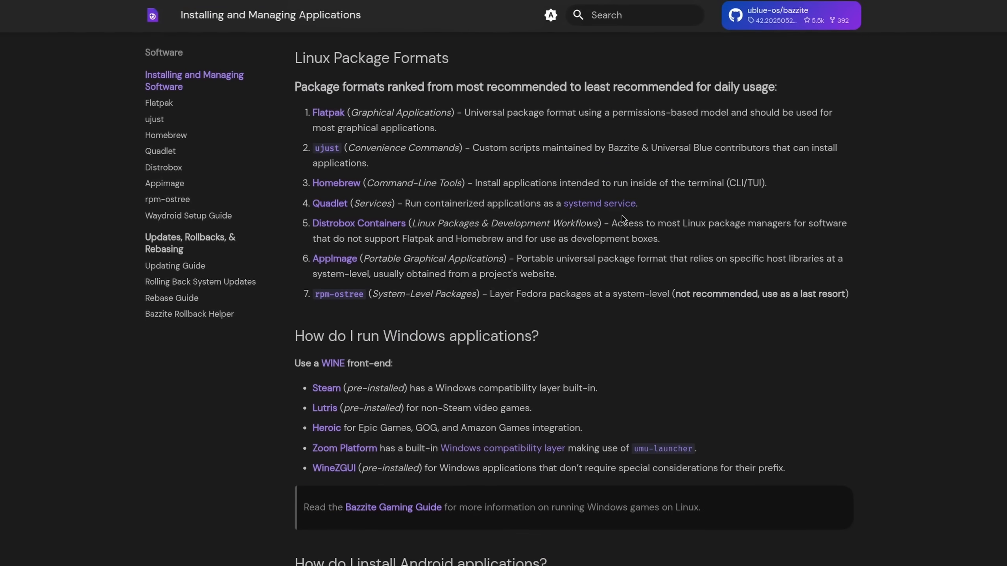
scroll(down, 3)
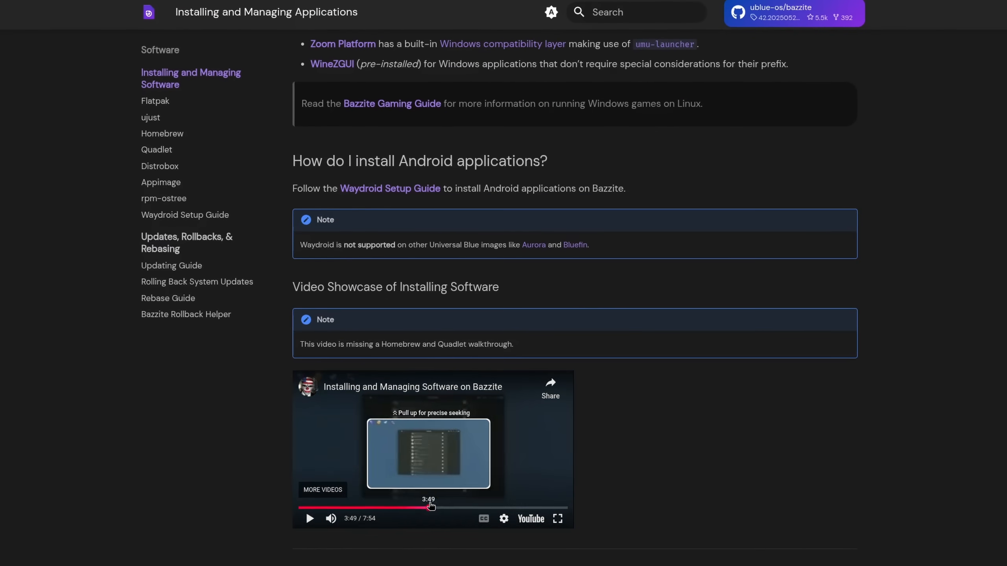
drag(429, 508, 492, 507)
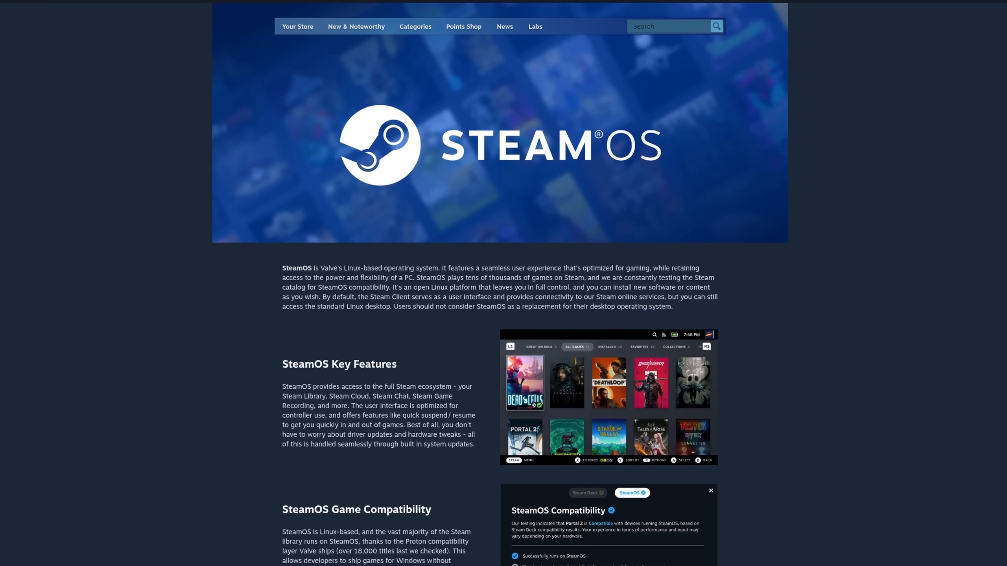
scroll(down, 3)
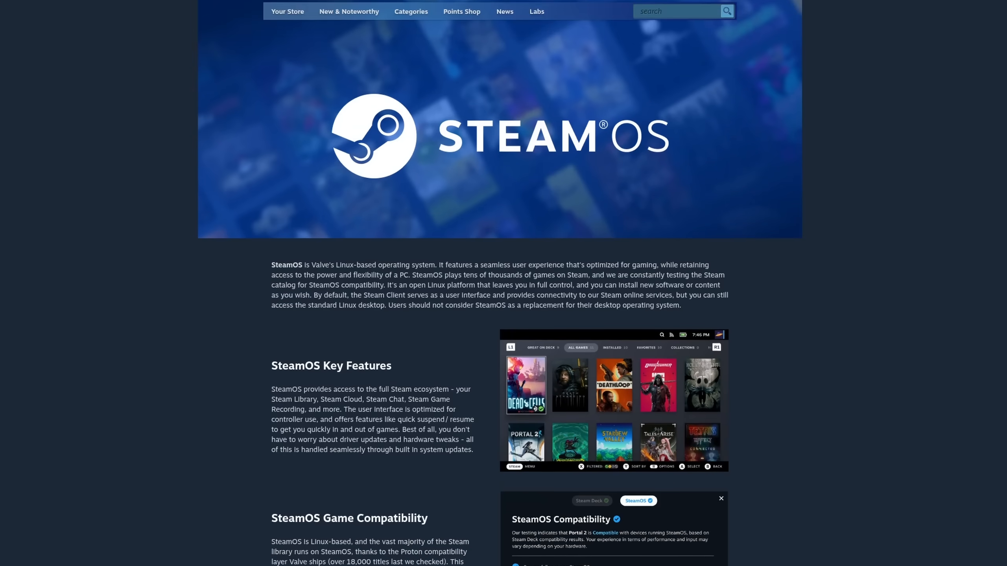
scroll(down, 3)
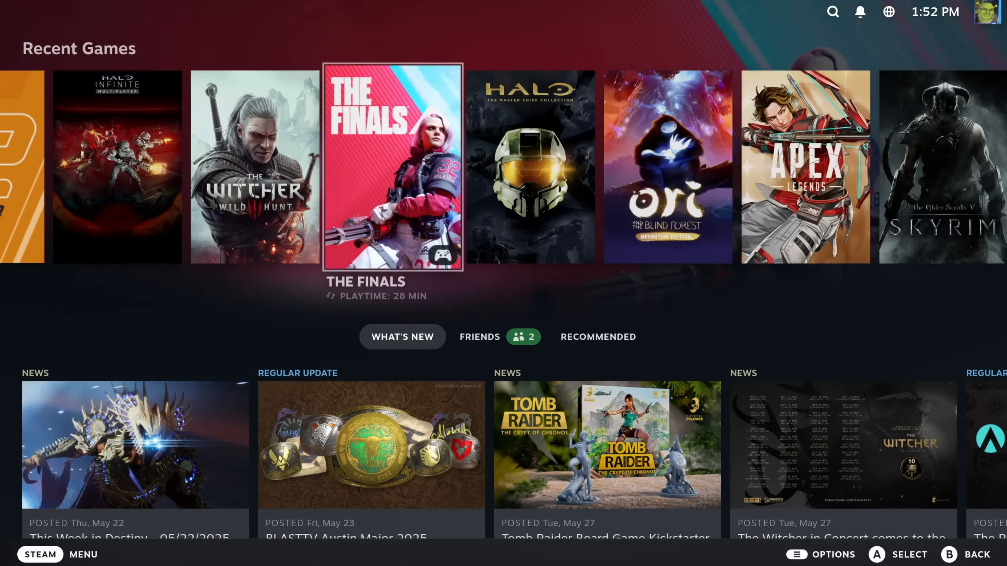
scroll(right, 3)
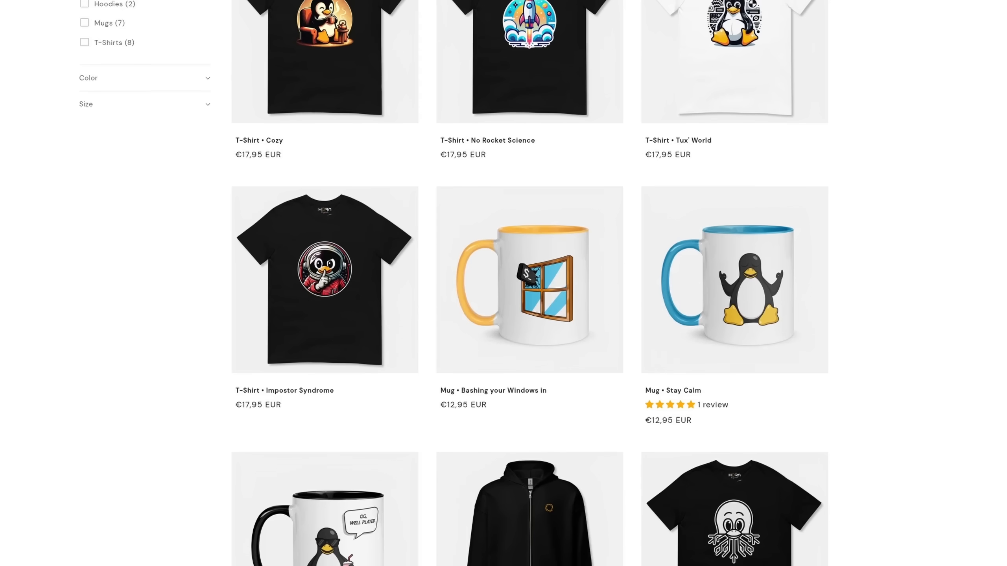
scroll(down, 3)
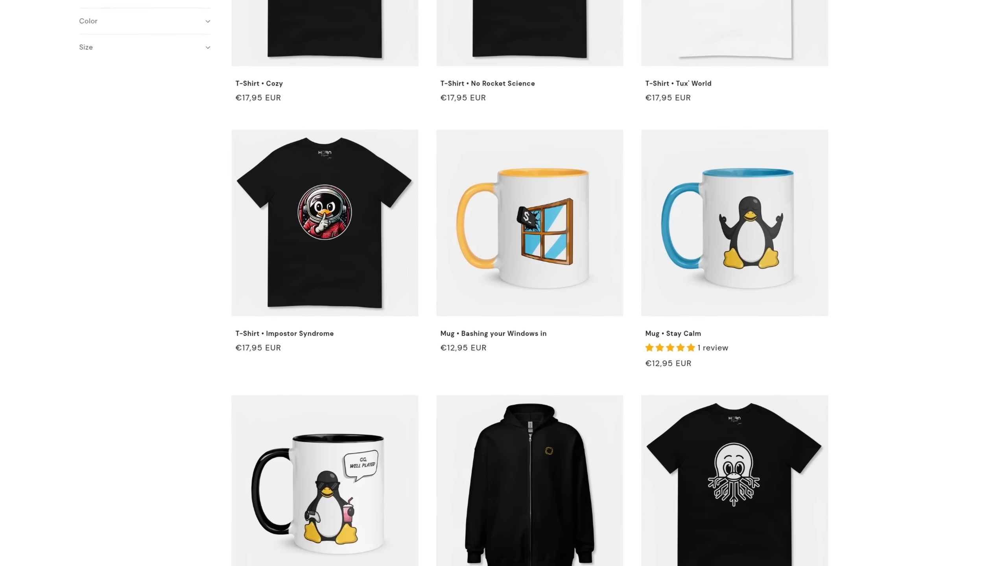
scroll(down, 3)
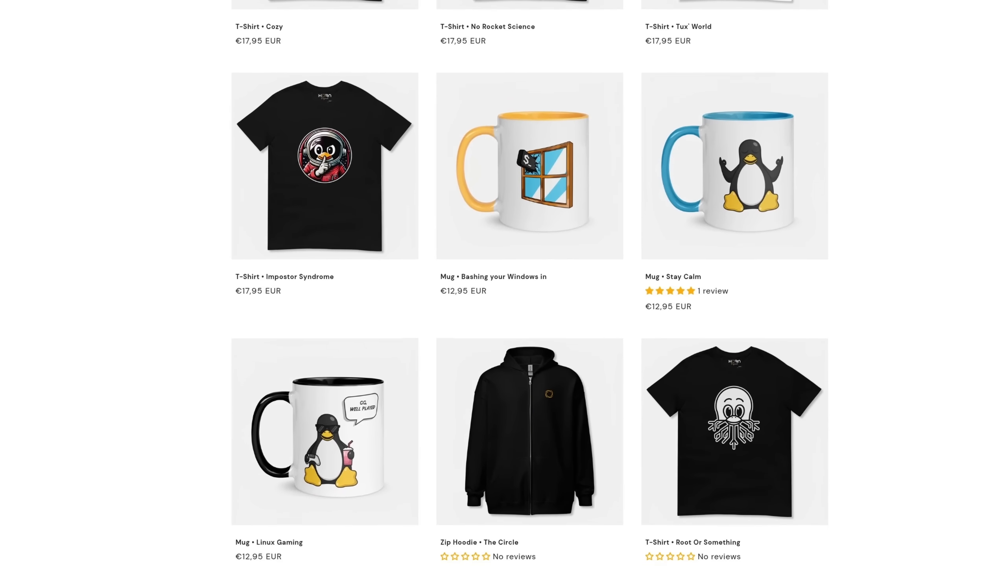